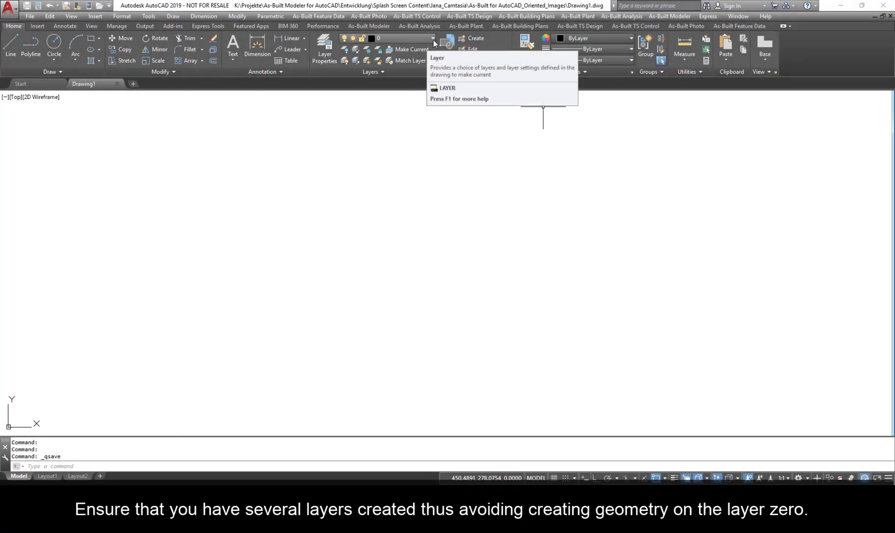
- Choose the photos layer from the Layer dropdown as current
left_click(433, 38)
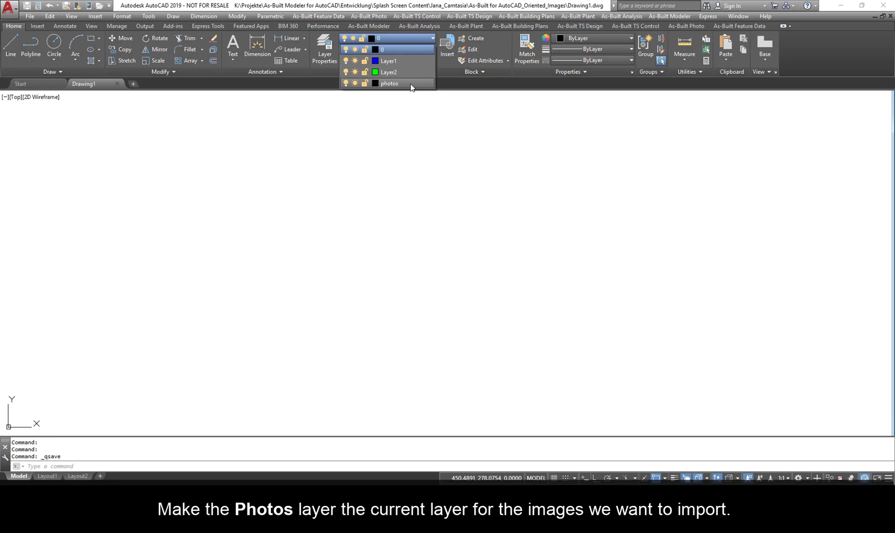
left_click(390, 83)
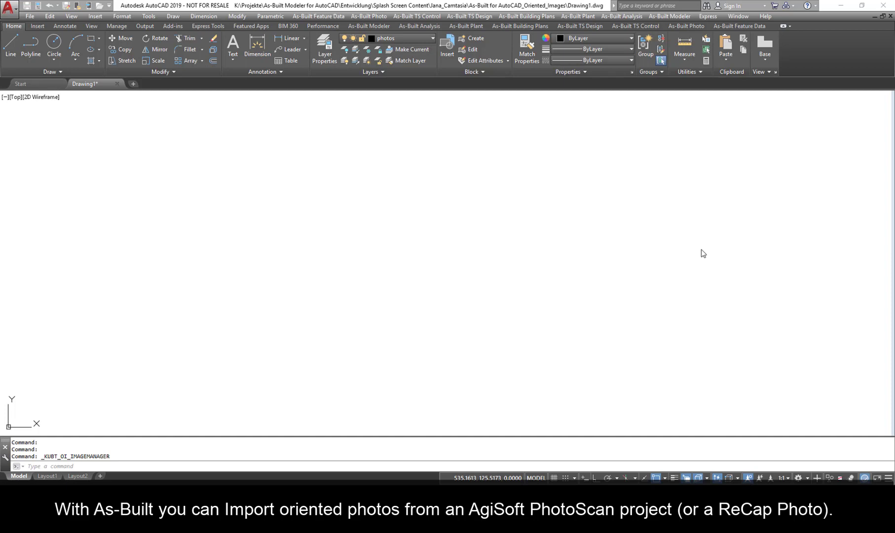
mouse_move(707, 148)
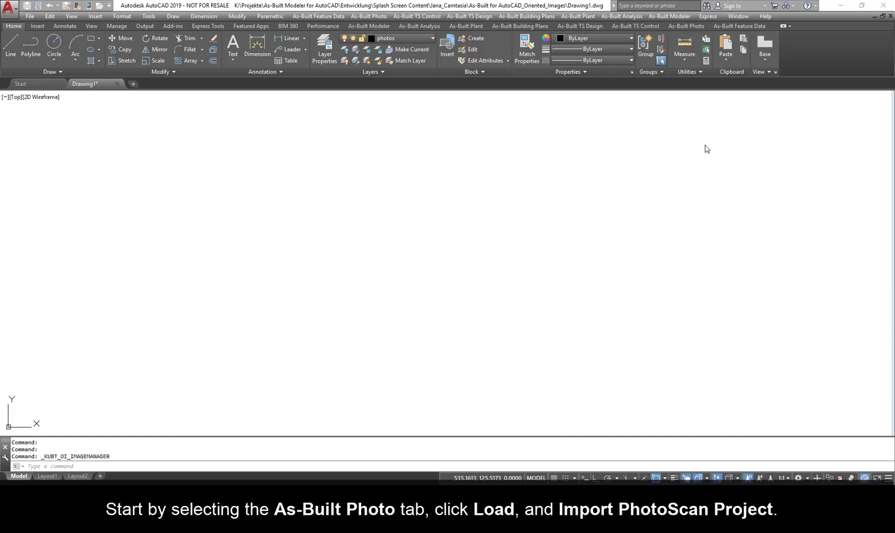
- Start a PhotoScan project import from the As-Built Photo Load menu
left_click(686, 26)
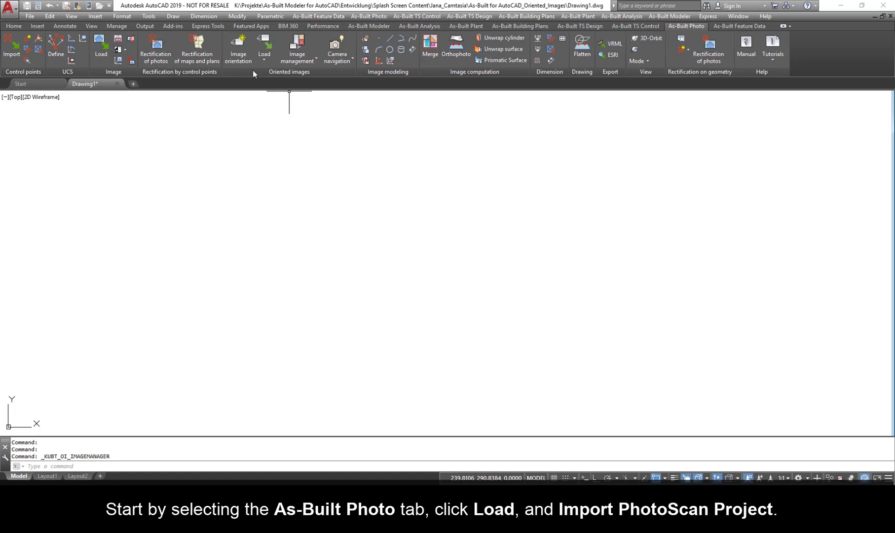
left_click(265, 49)
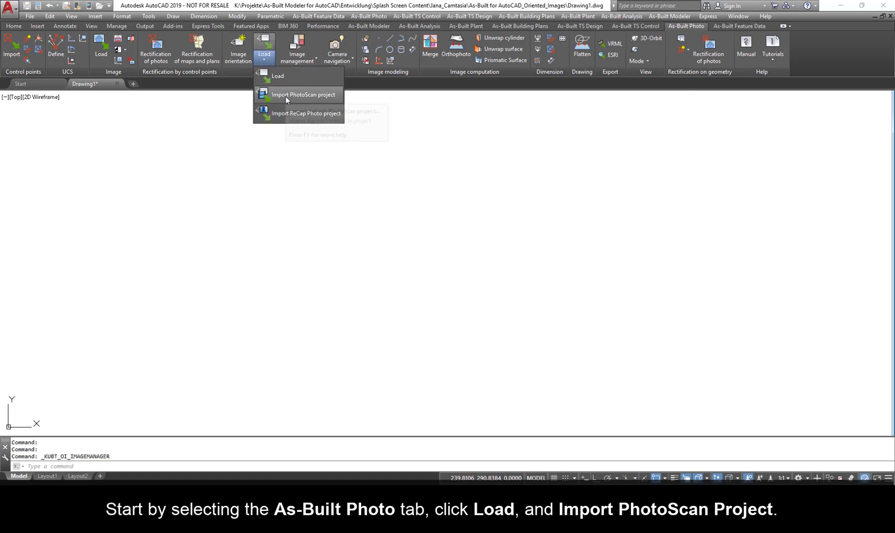
left_click(298, 94)
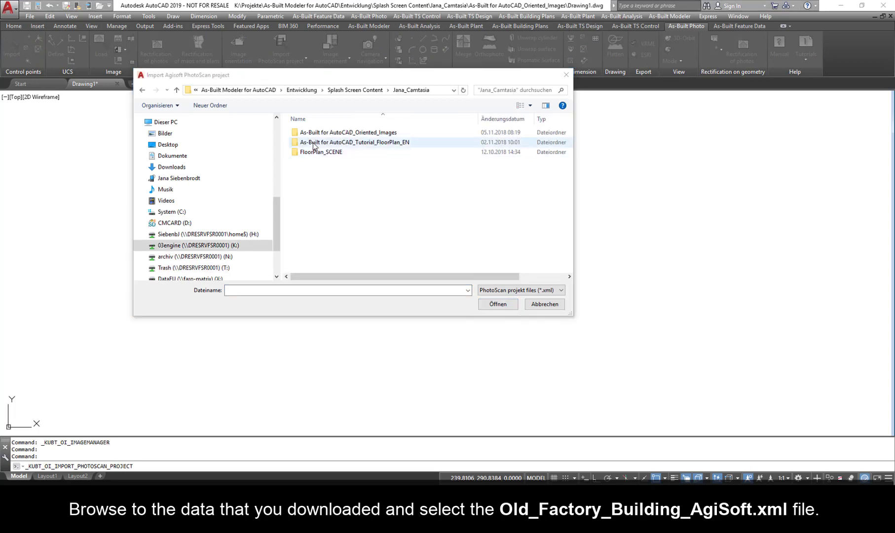
- Browse into the Old_Factory_Building_AgiSoft folder and select all DSC photos
double_click(345, 133)
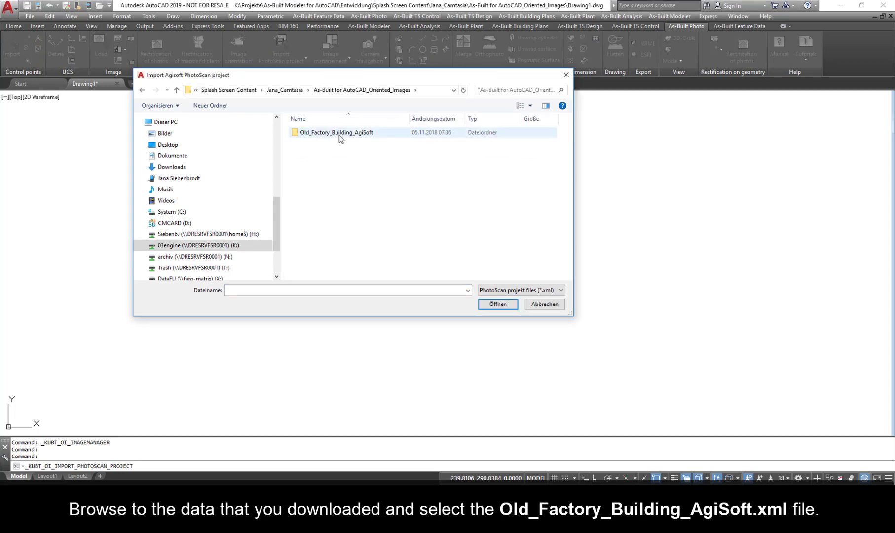
double_click(336, 133)
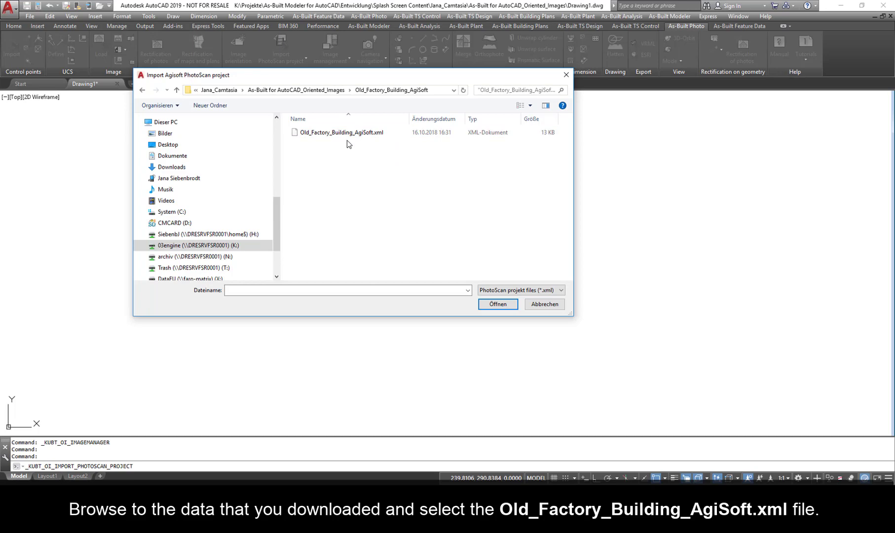
mouse_move(363, 138)
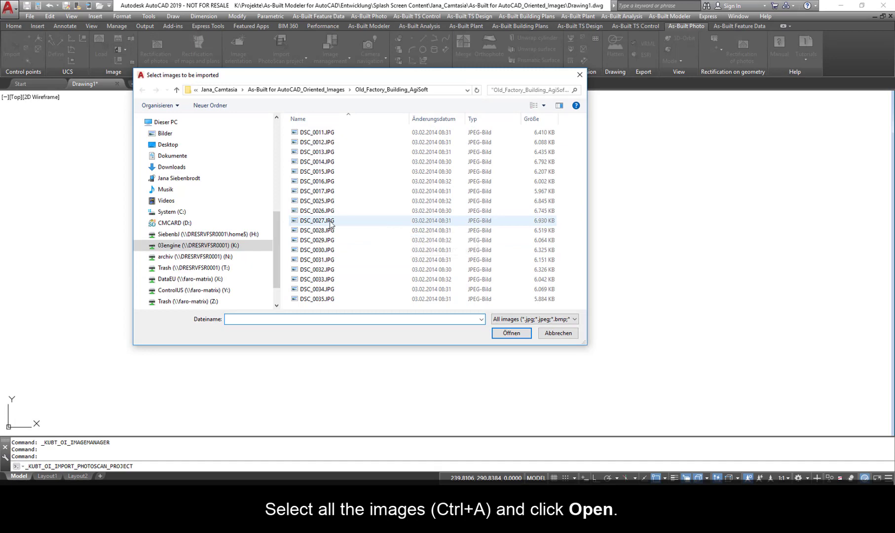
key("ctrl+a")
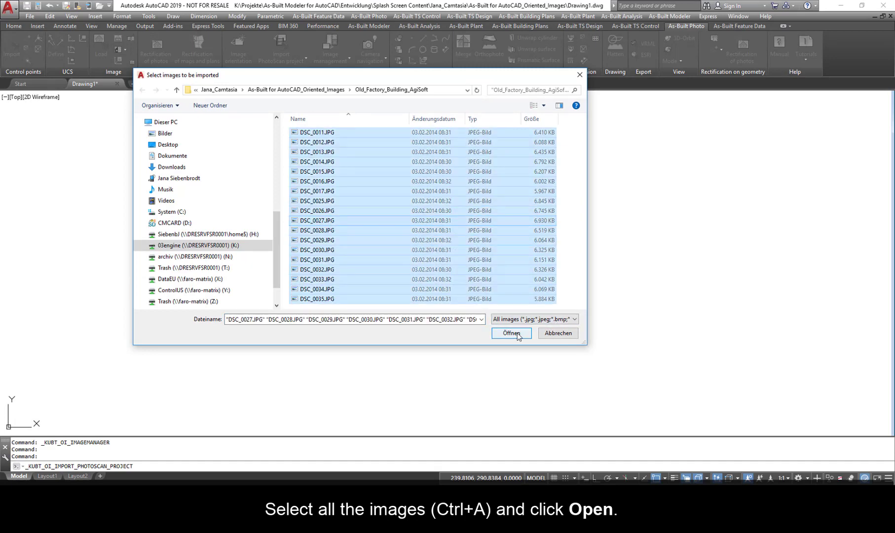
- Confirm the image selection and project properties, importing 18 of 18 photos
left_click(511, 333)
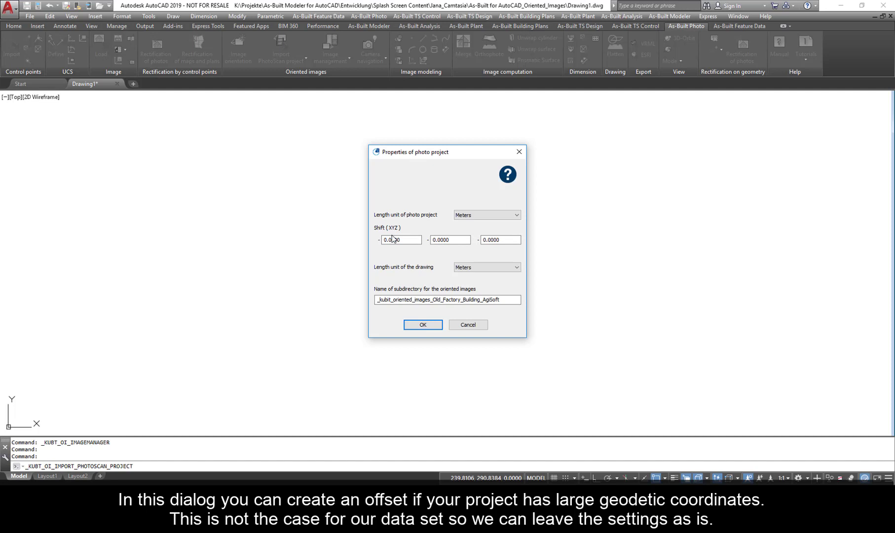
mouse_move(409, 252)
type("FARO")
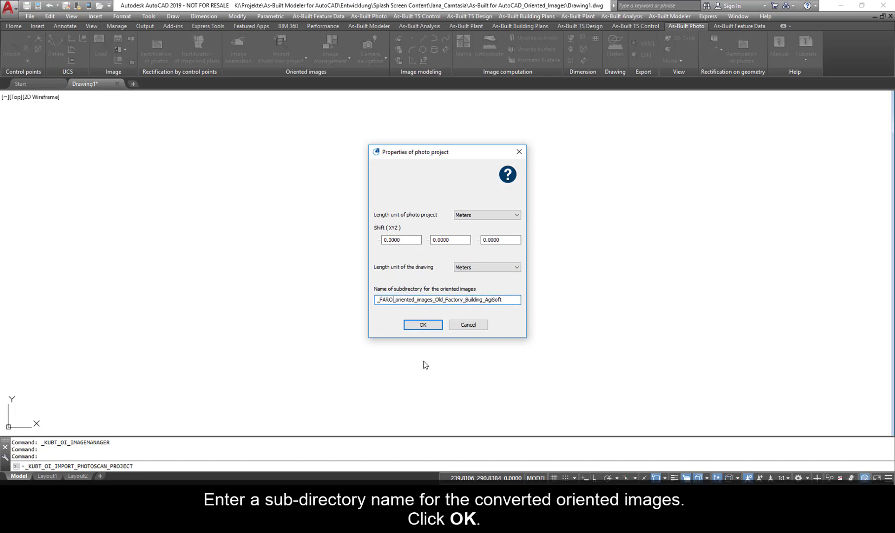
left_click(422, 325)
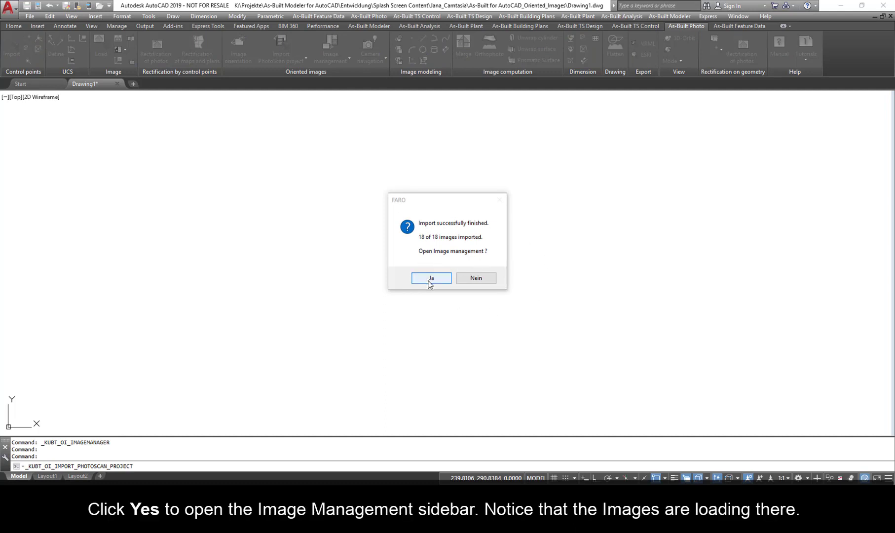
- Open Image Management, scroll the factory photo thumbnails, then reopen the sidebar
left_click(431, 278)
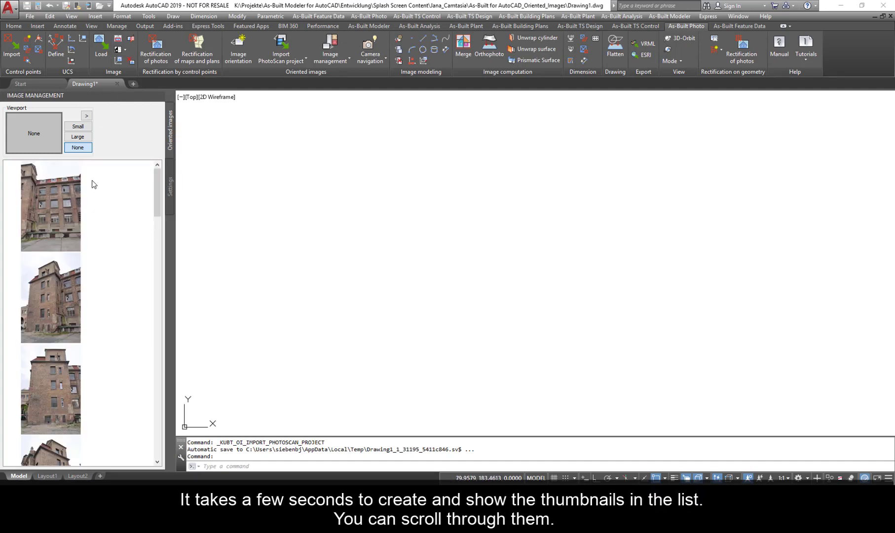
scroll("down", 3)
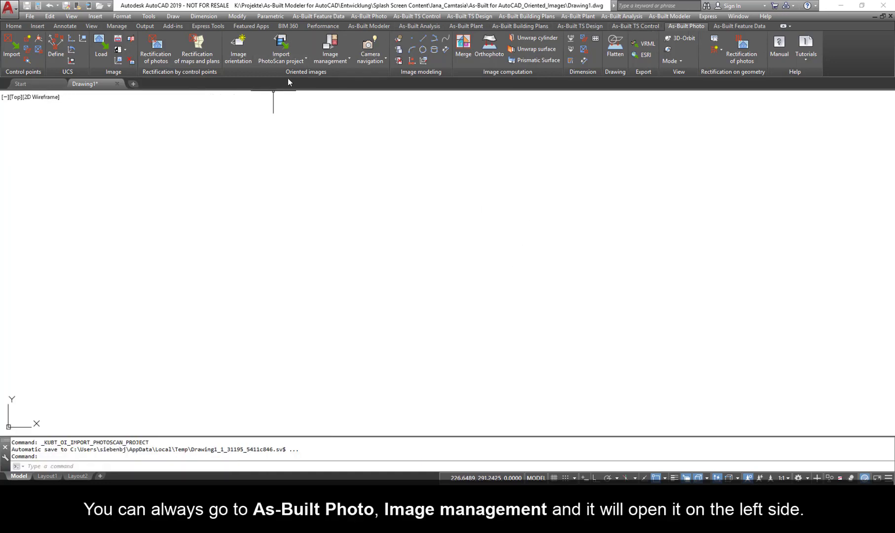
mouse_move(330, 44)
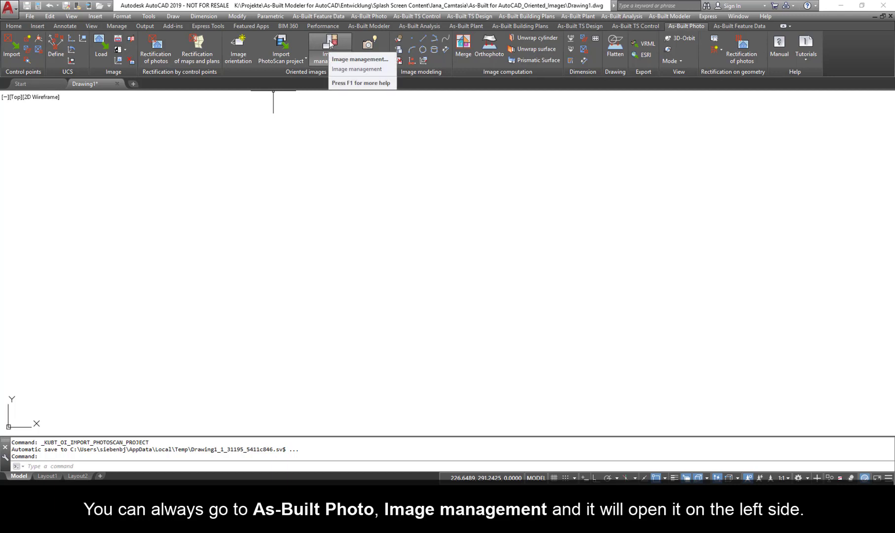
left_click(361, 58)
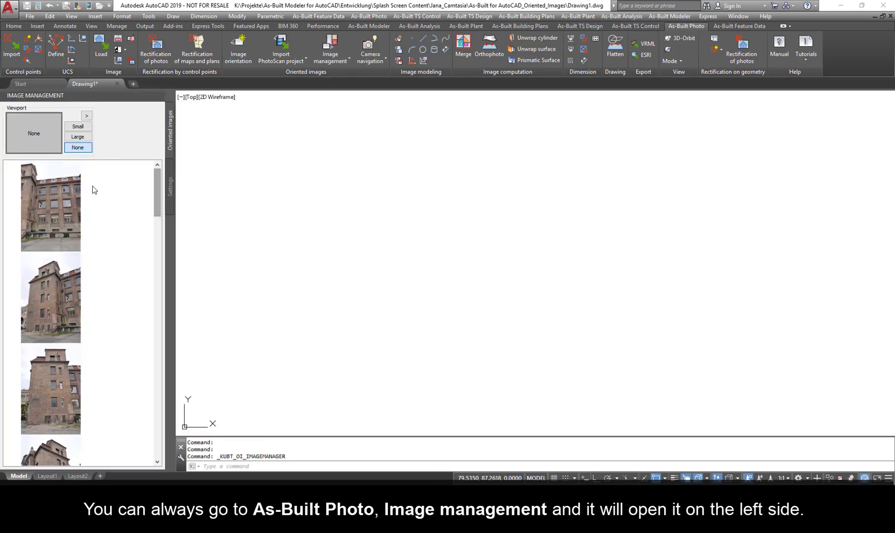
mouse_move(132, 84)
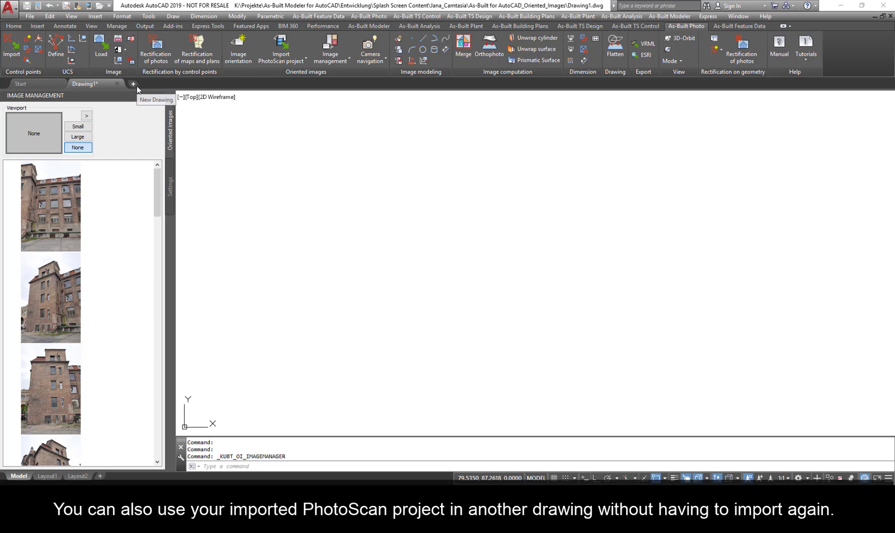
mouse_move(132, 84)
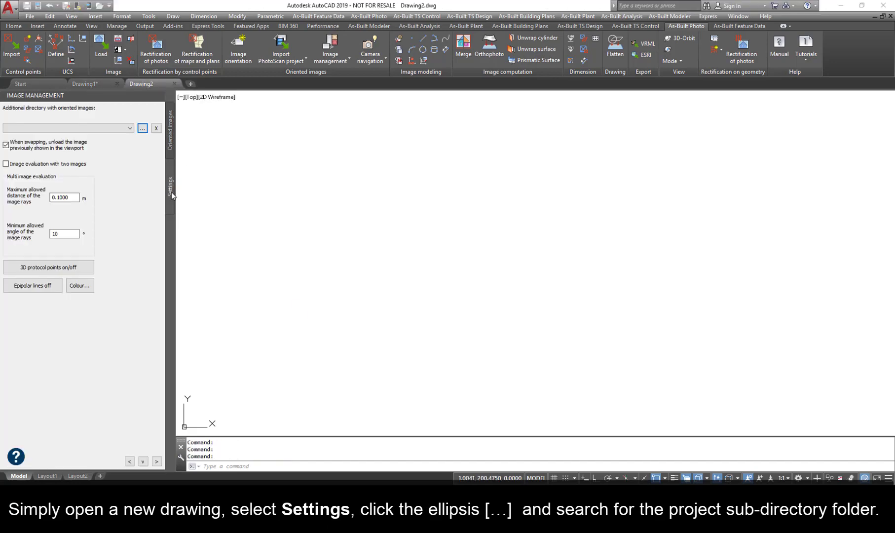
- Set _FARO_oriented_images_Old_Factory_Building_AgiSoft as the images folder and show the image list
left_click(142, 128)
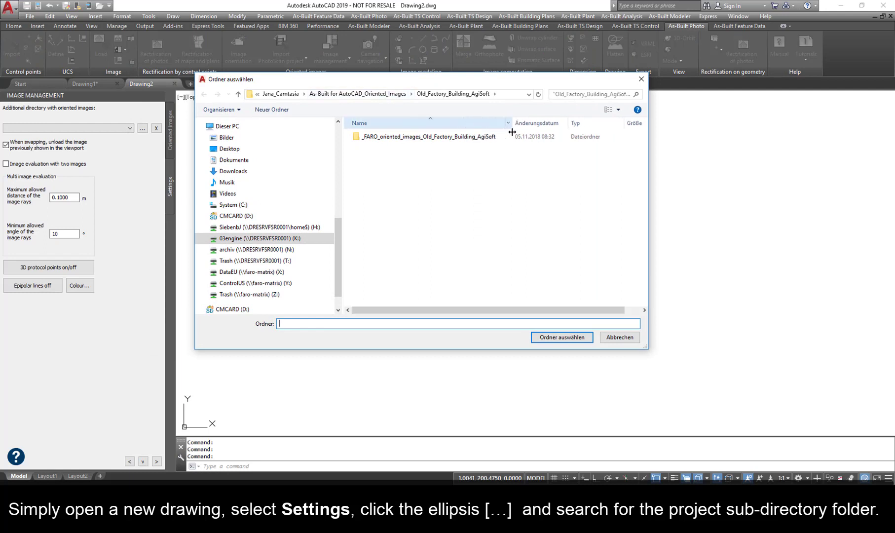
double_click(431, 137)
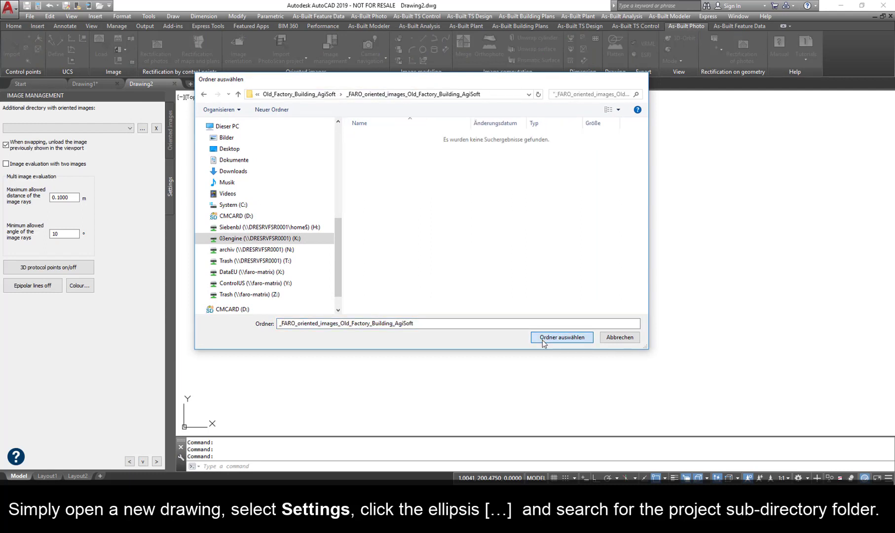
left_click(562, 337)
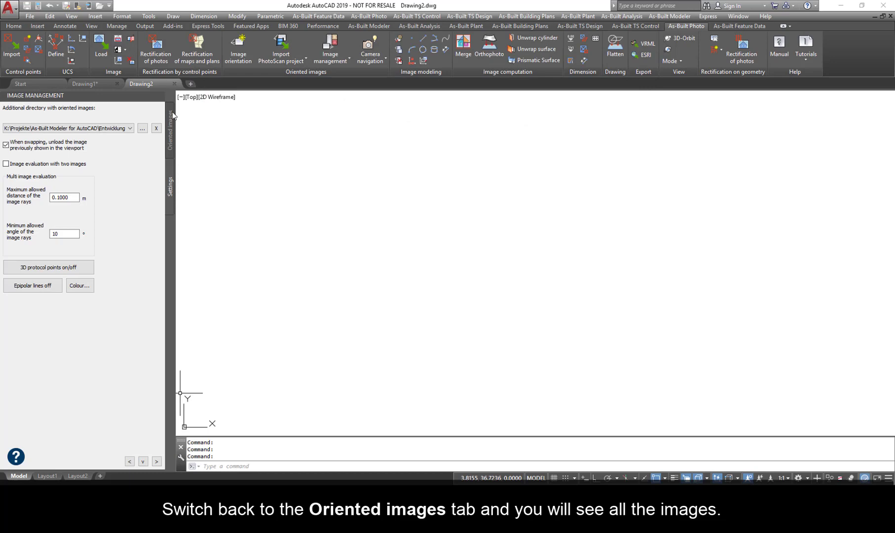
left_click(170, 126)
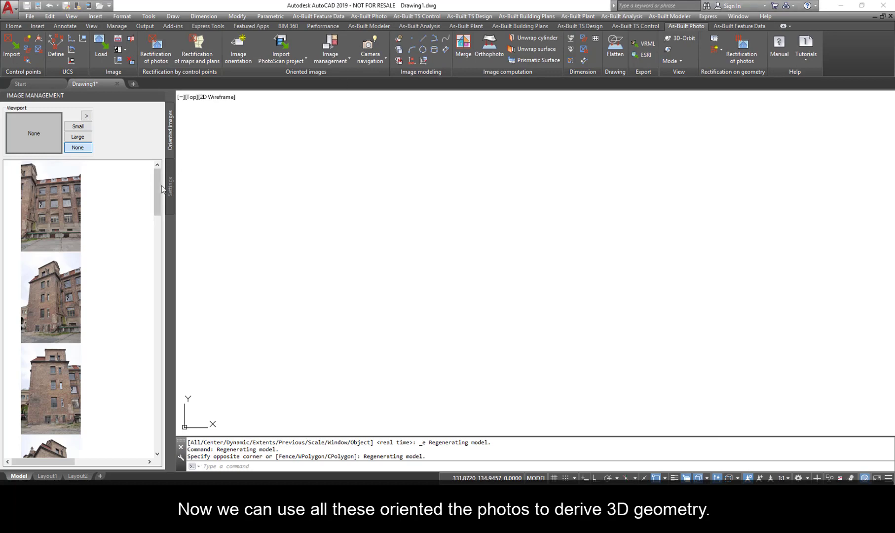
- Apply the Three: Vertical standard viewport layout
scroll("down", 3)
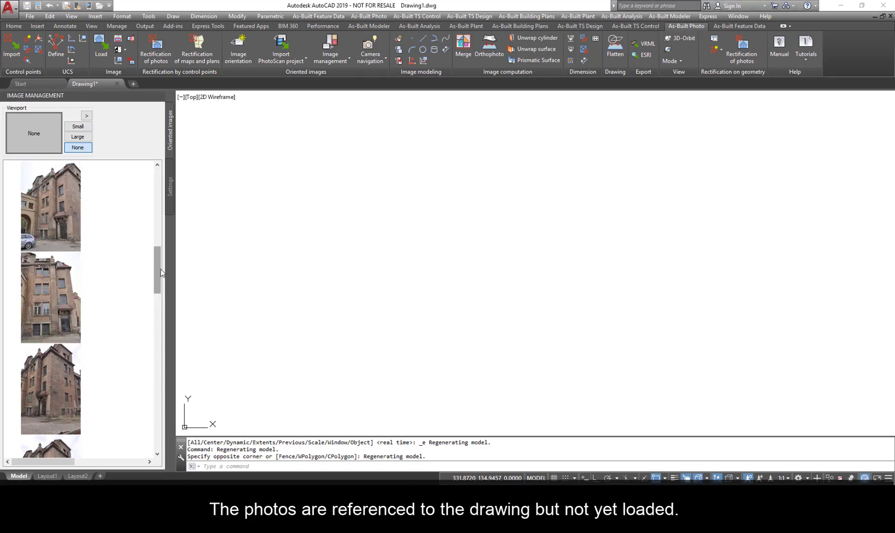
mouse_move(295, 267)
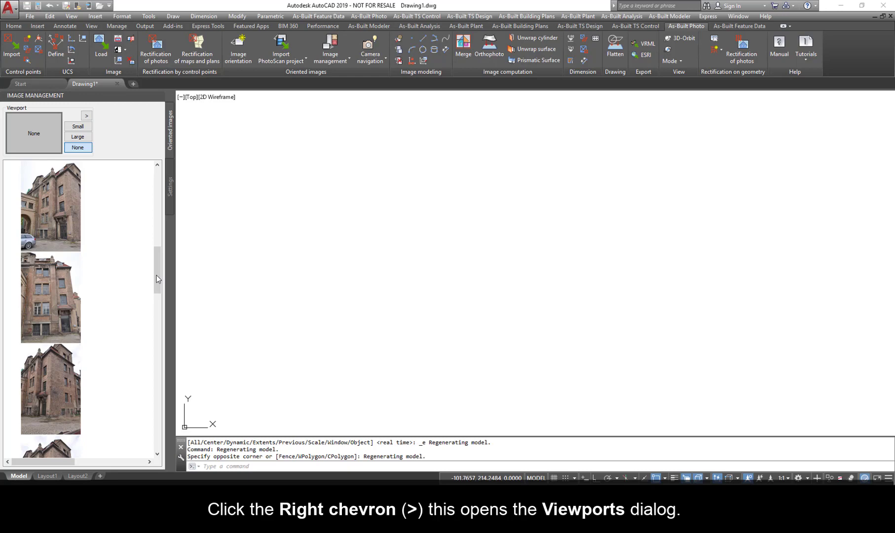
left_click(87, 114)
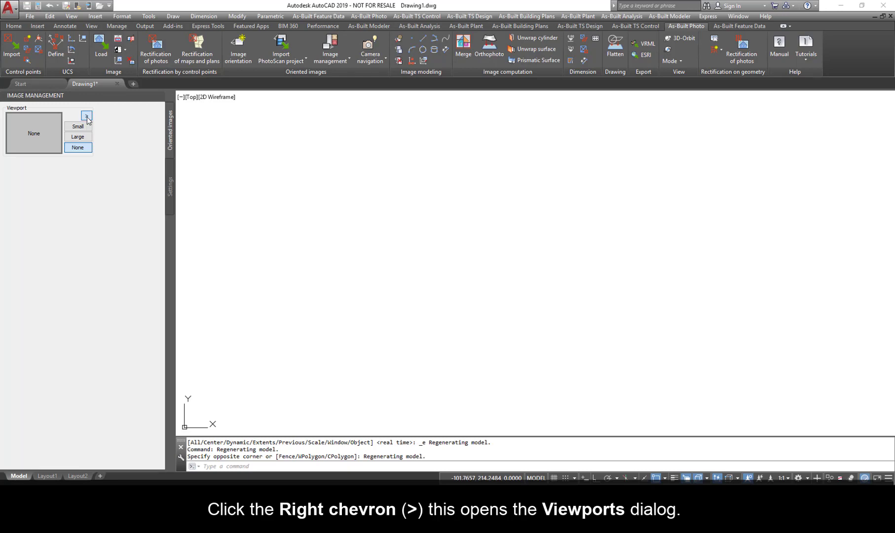
left_click(90, 115)
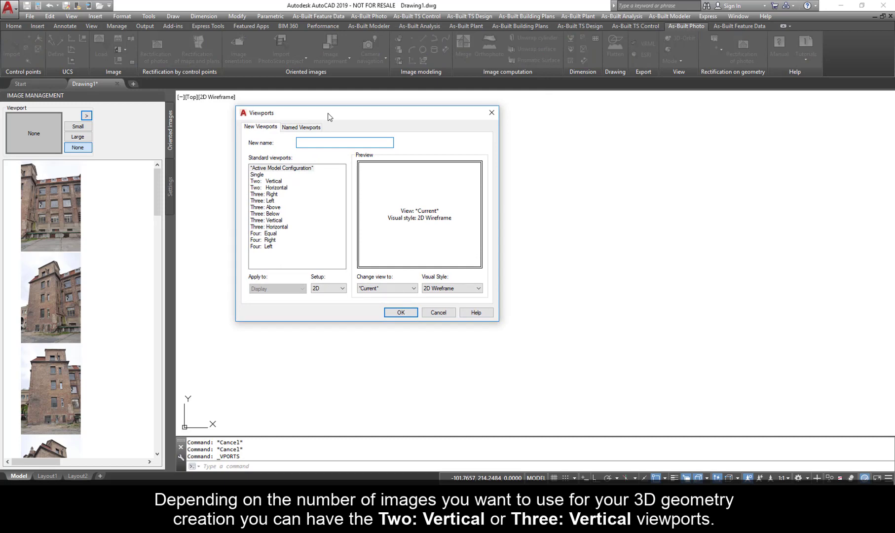
left_click(266, 180)
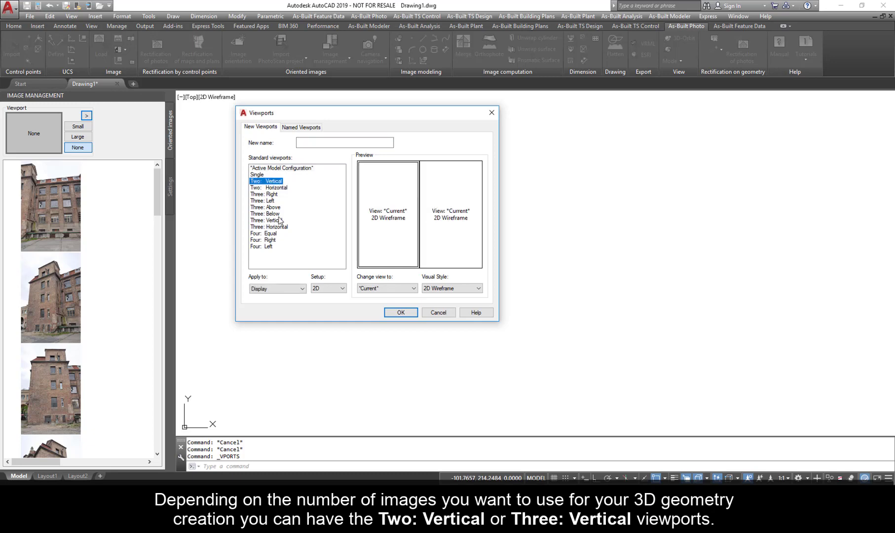
left_click(267, 220)
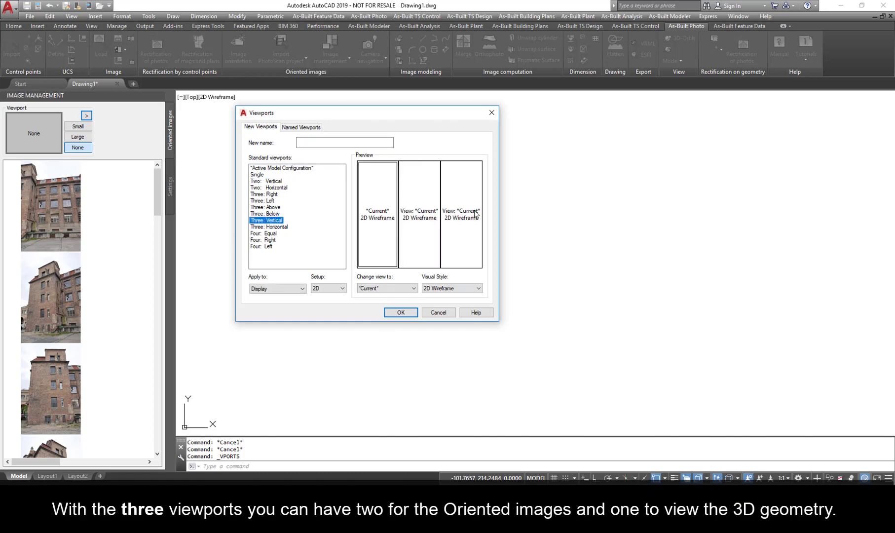
mouse_move(474, 214)
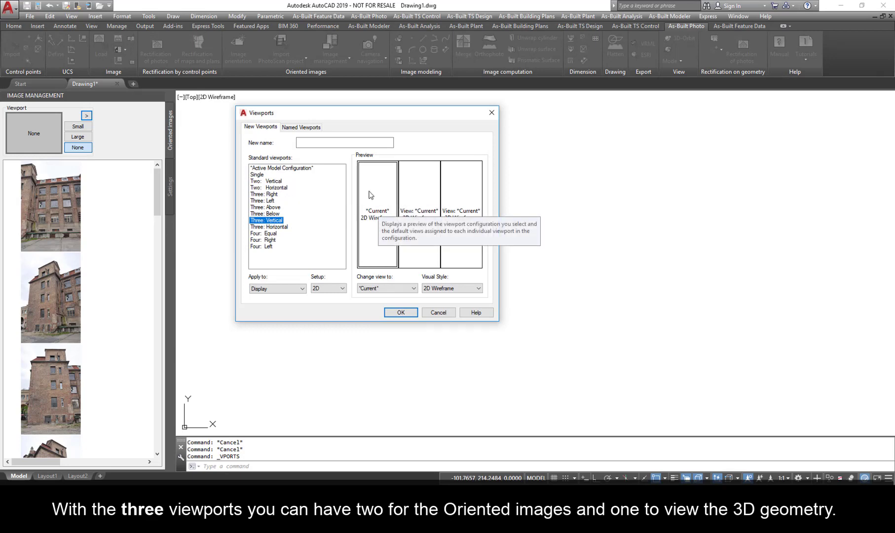
mouse_move(382, 195)
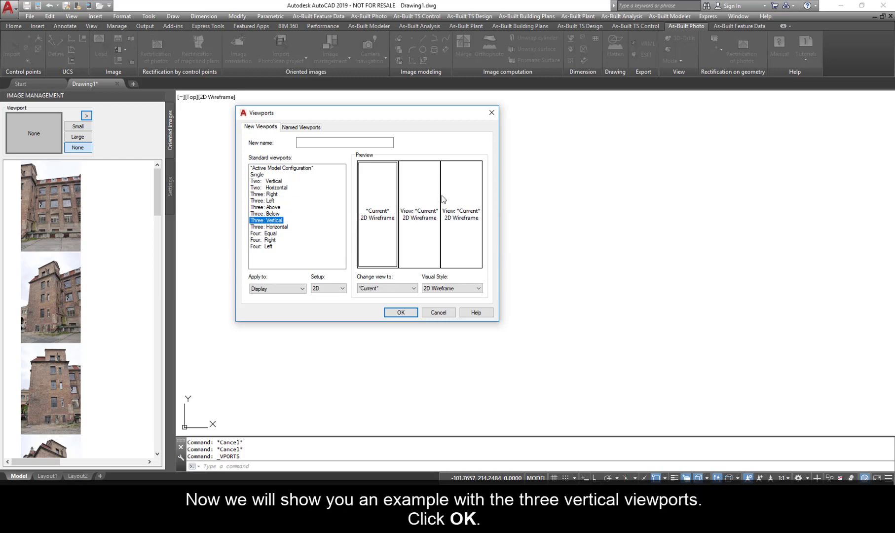
mouse_move(401, 313)
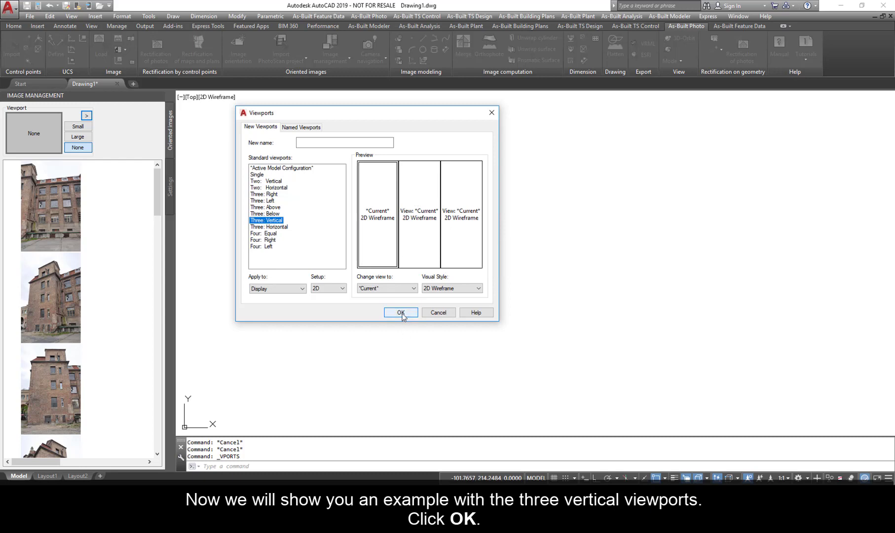
left_click(401, 313)
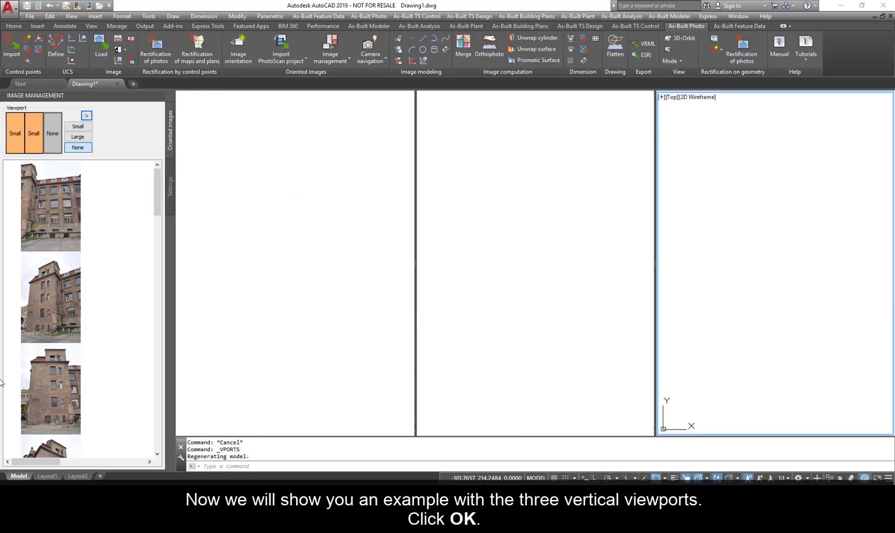
- Load factory photo DCS_0035 into the left viewport from Image Management
scroll("down", 3)
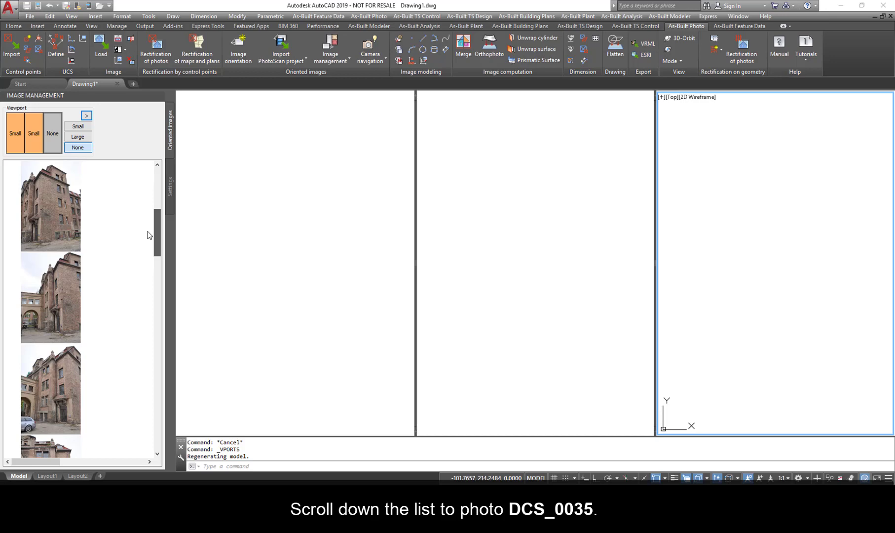
scroll("down", 3)
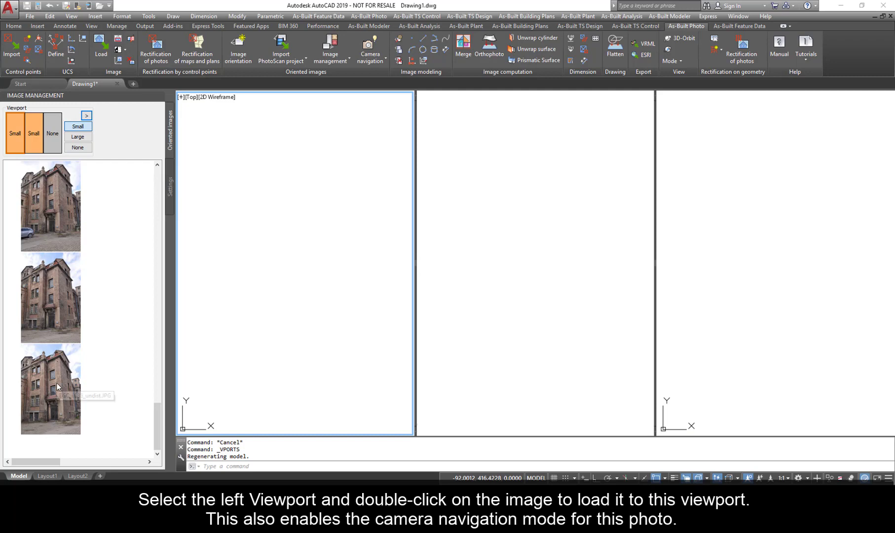
double_click(50, 389)
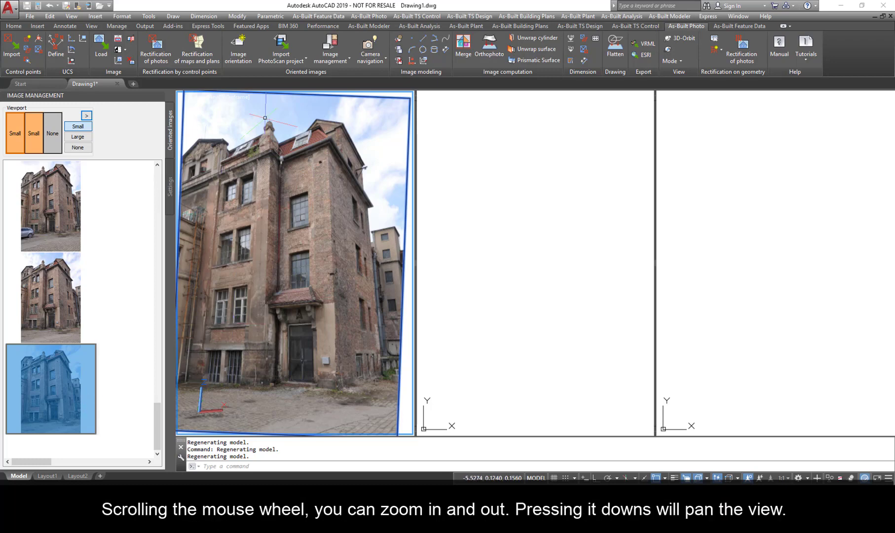
scroll("down", 3)
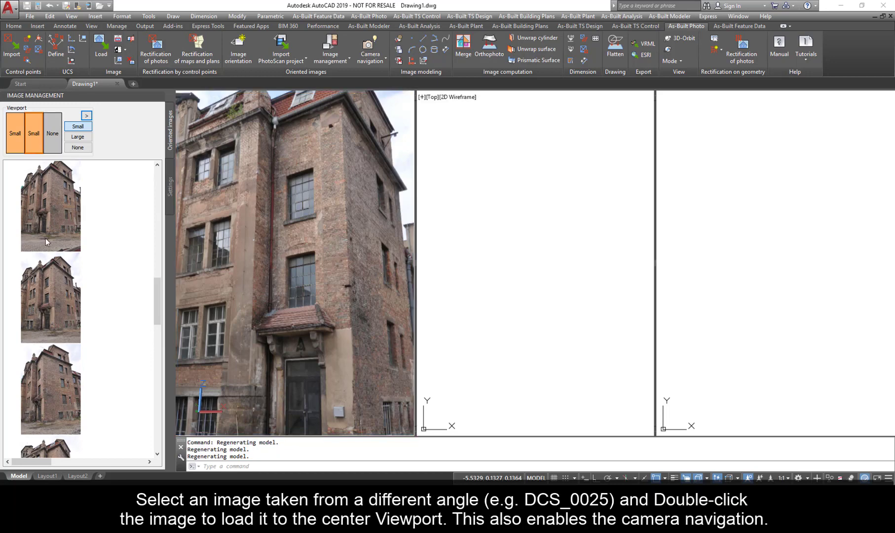
mouse_move(51, 232)
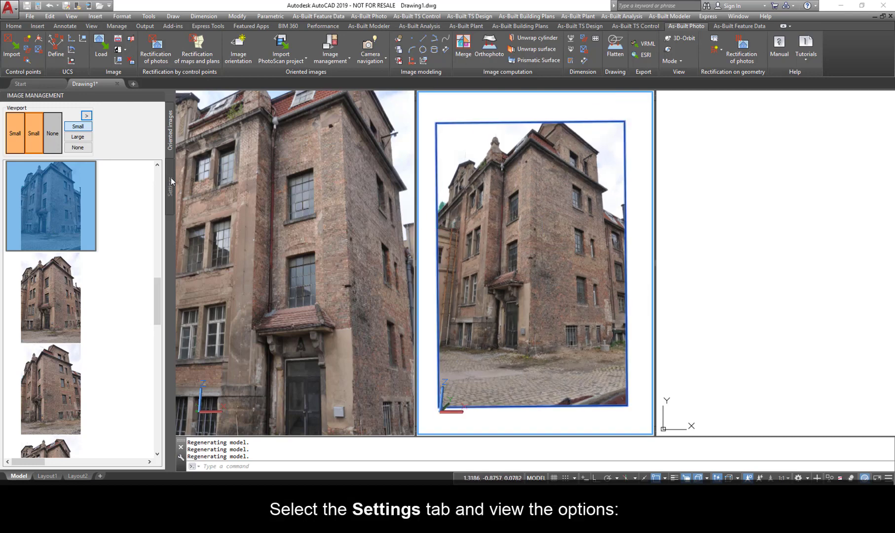
- Enable unloading the previous image on swap and image evaluation with two images
left_click(170, 187)
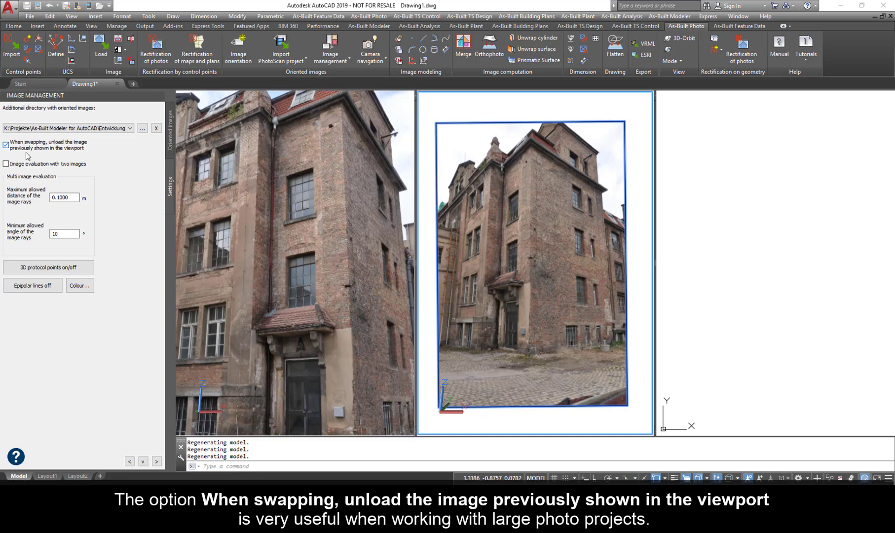
left_click(7, 144)
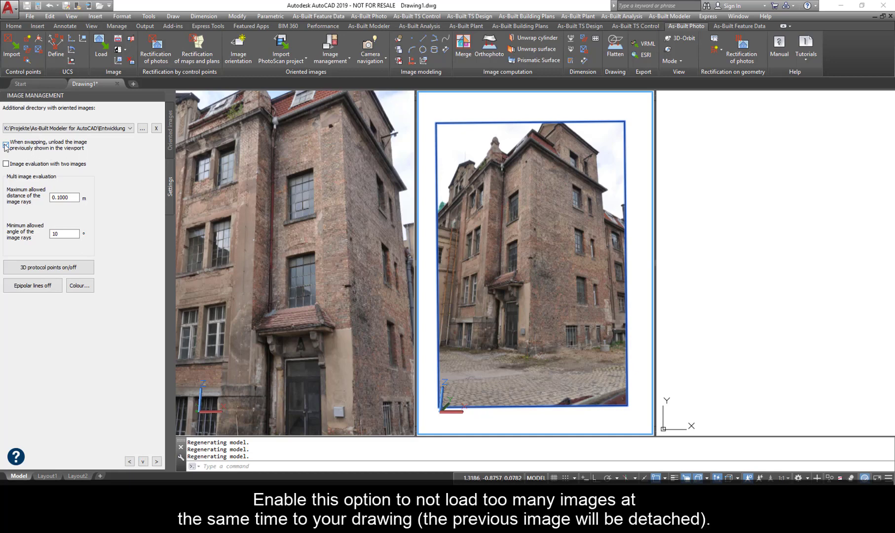
left_click(6, 143)
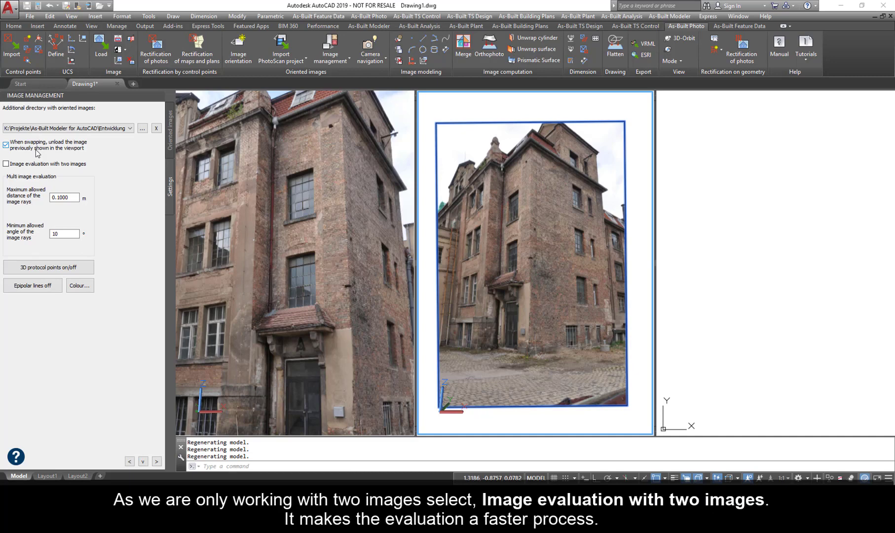
left_click(8, 165)
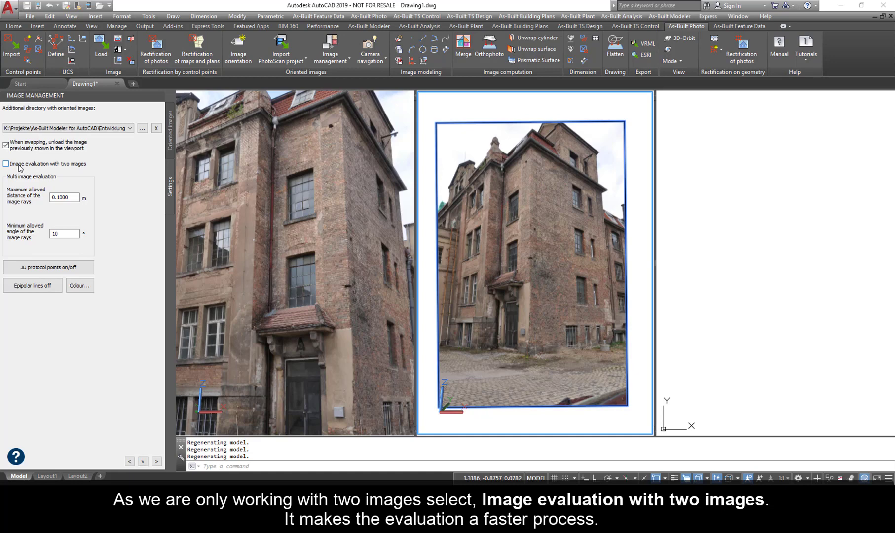
left_click(8, 164)
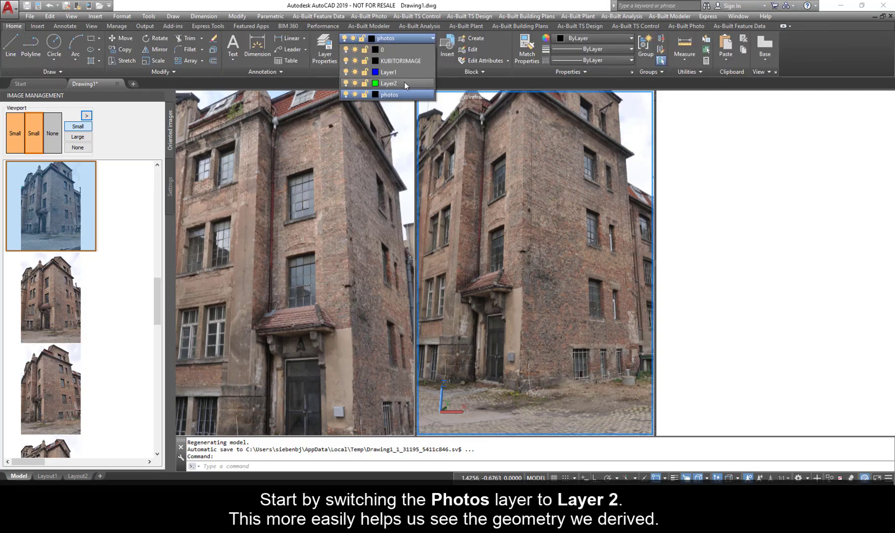
- Make Layer2 current and start the Image modeling 3D line command
left_click(390, 82)
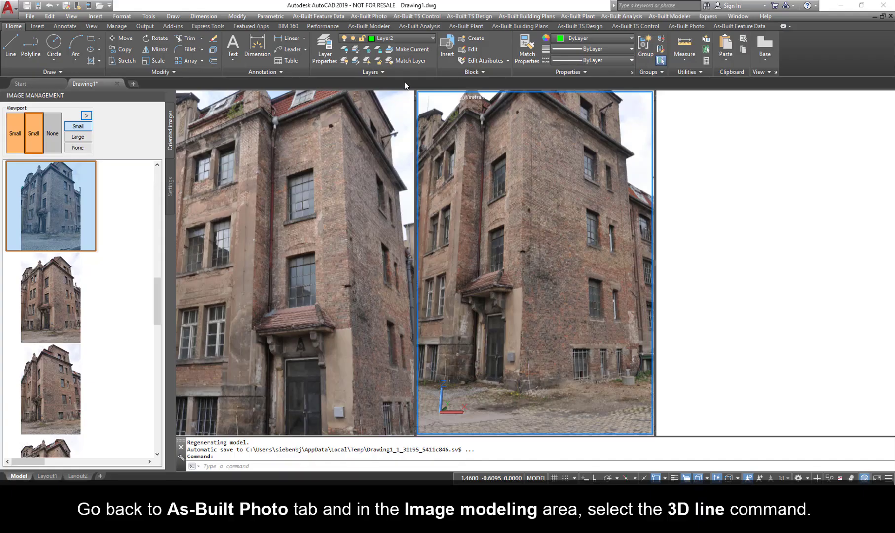
left_click(686, 25)
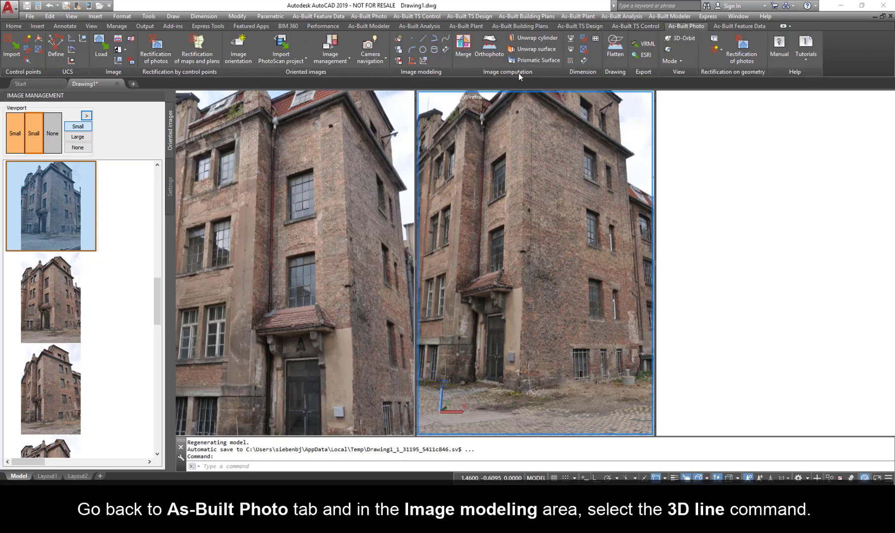
mouse_move(420, 40)
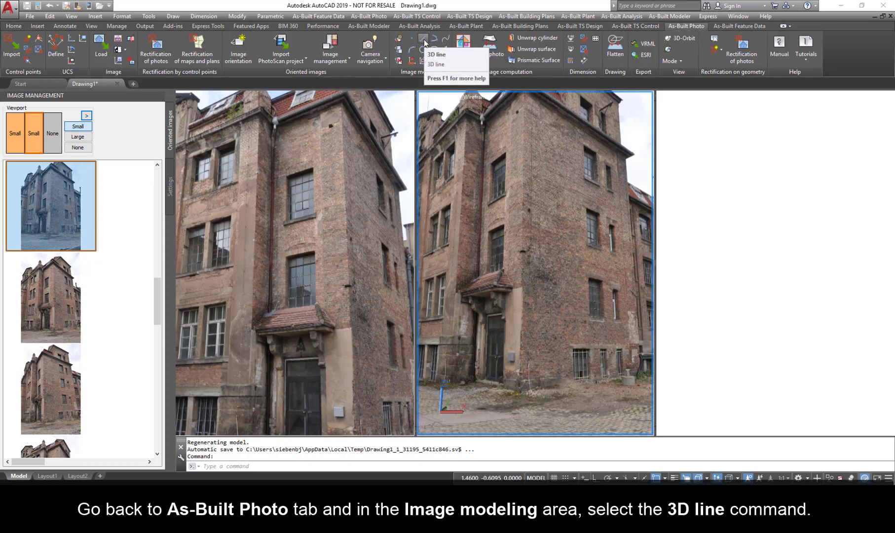
left_click(429, 52)
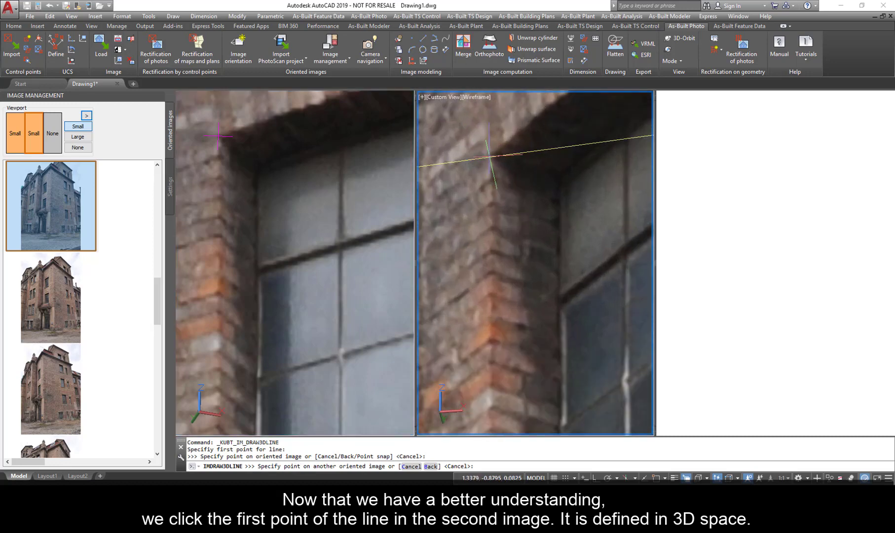
- Match the first point on the second photo and place the endpoint at the window corner
left_click(534, 171)
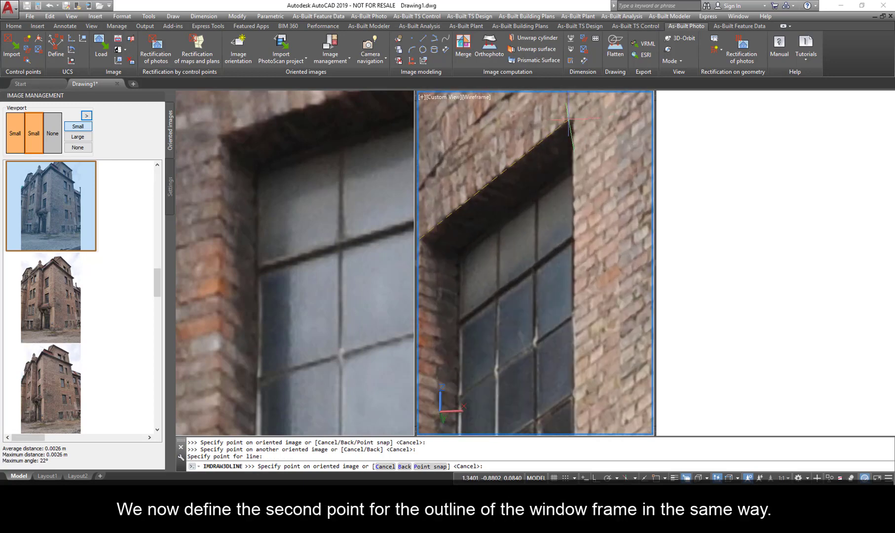
left_click(573, 124)
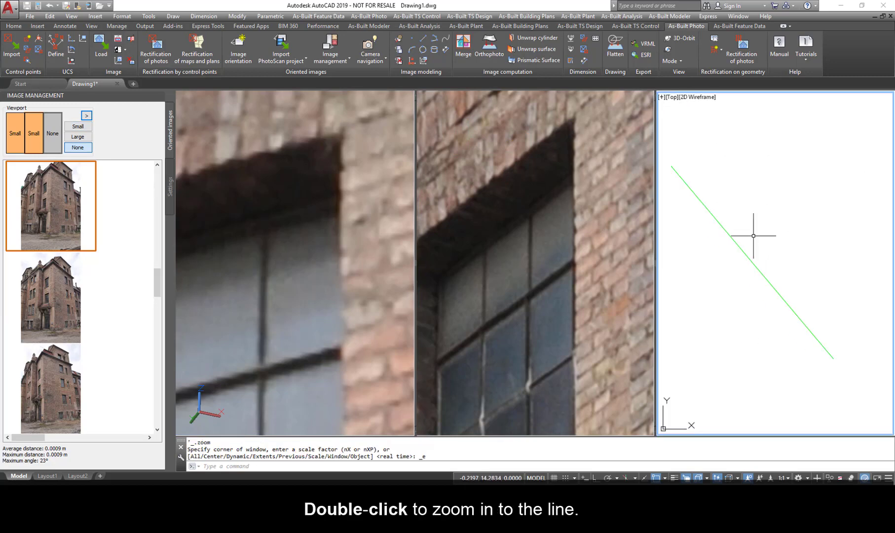
- Zoom extents and set the center viewport to Large to overlay the green line on the middle photo
double_click(754, 235)
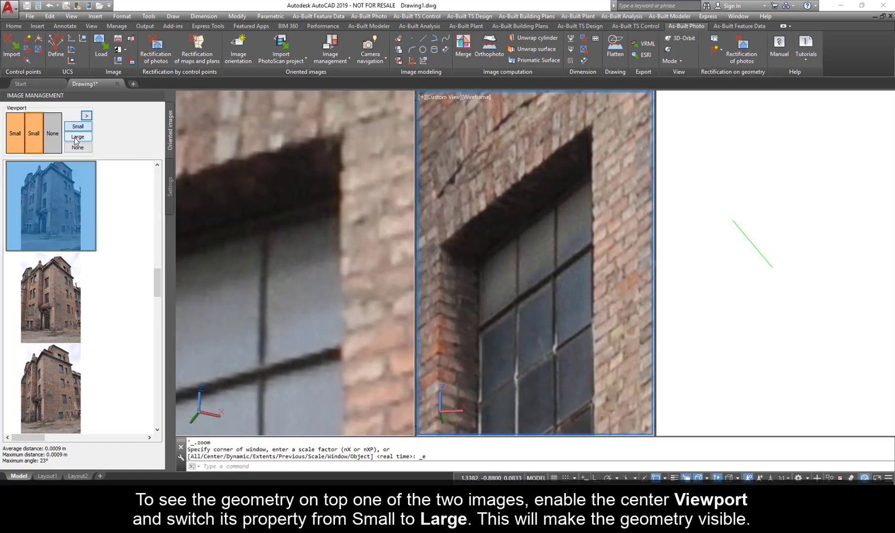
left_click(78, 137)
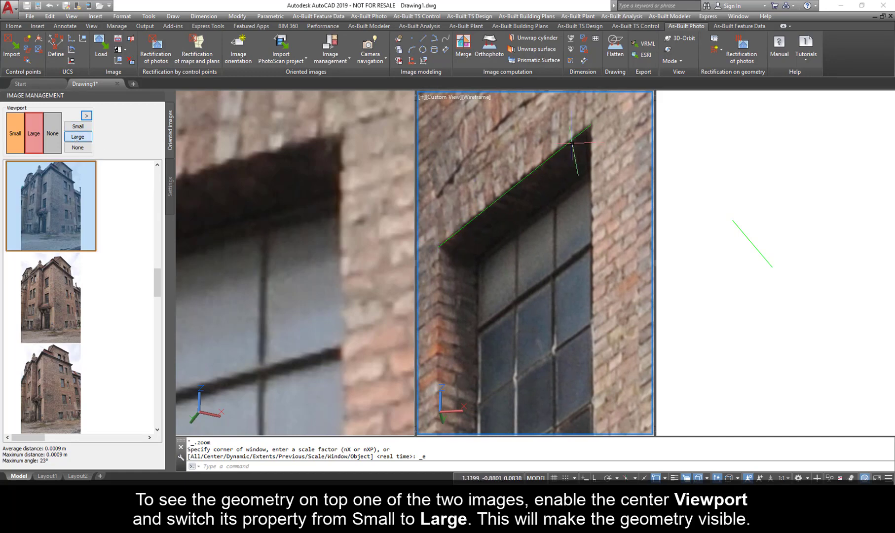
left_click(677, 477)
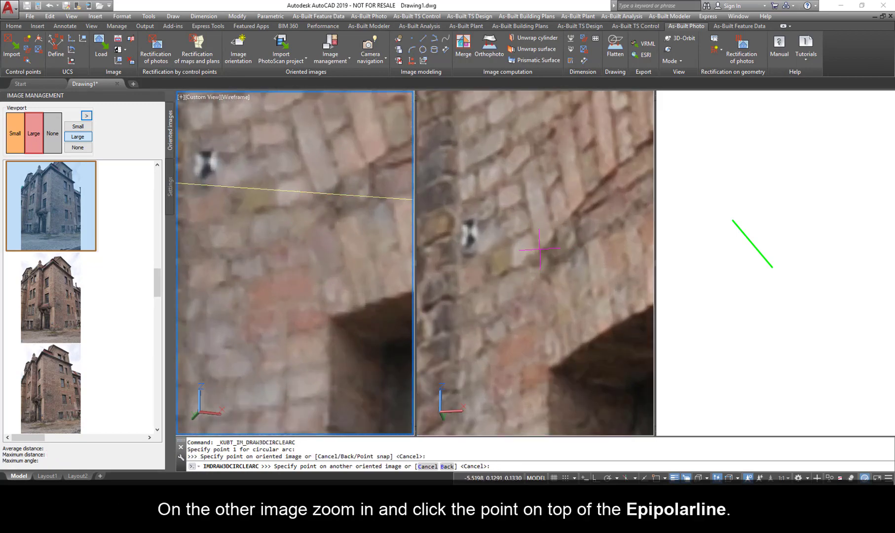
- Match the first and second 3D arc points along the brick arch in the other photo
left_click(539, 250)
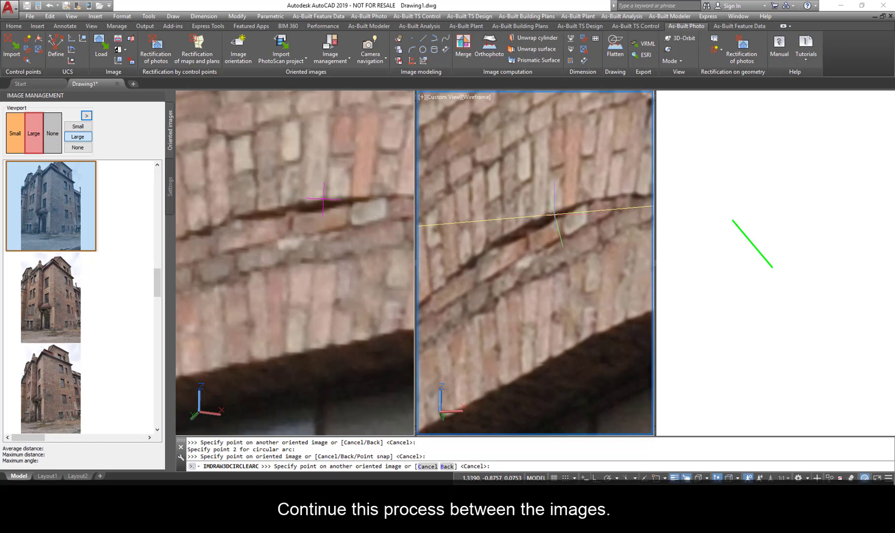
left_click(554, 213)
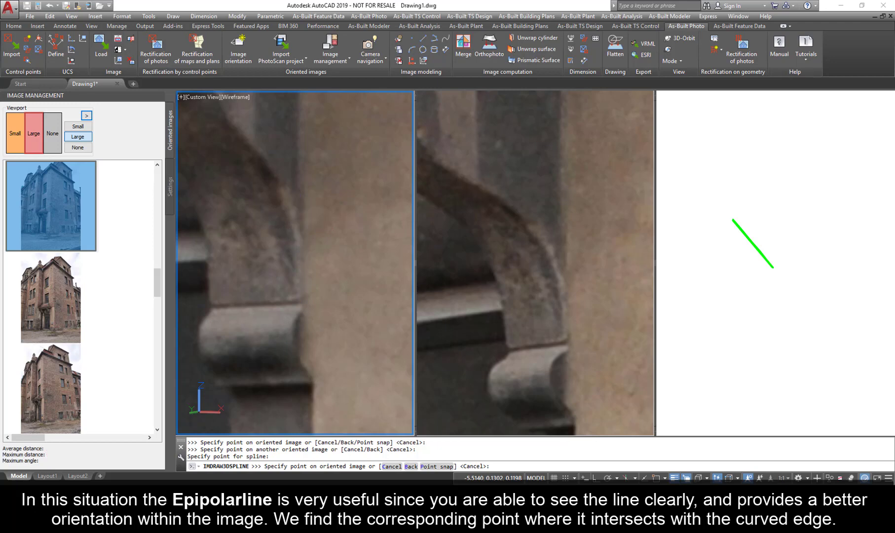
- Place and match three 3D spline points along the stone bracket's curved edge across both photos
left_click(298, 230)
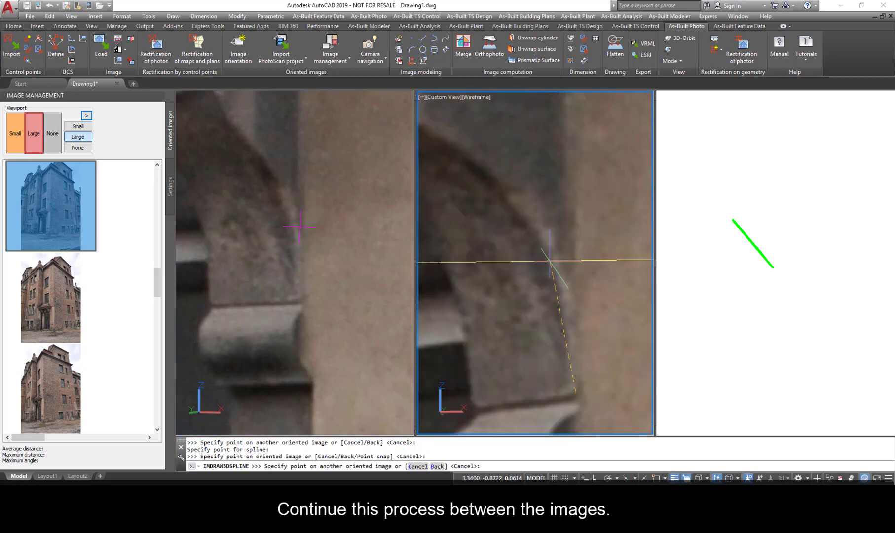
left_click(551, 260)
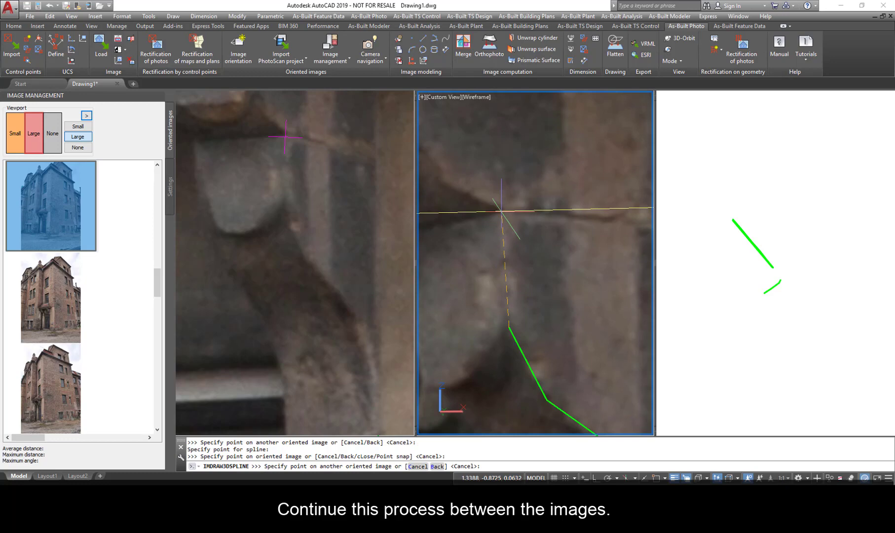
left_click(502, 212)
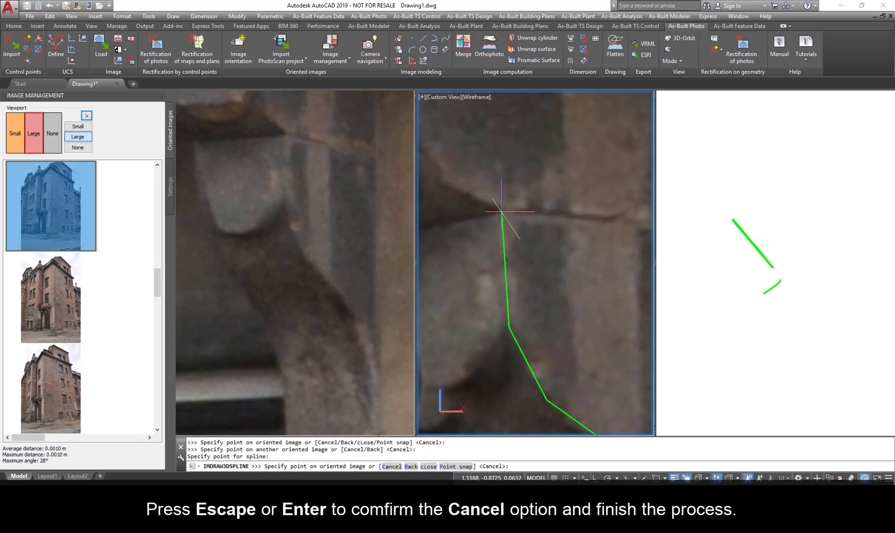